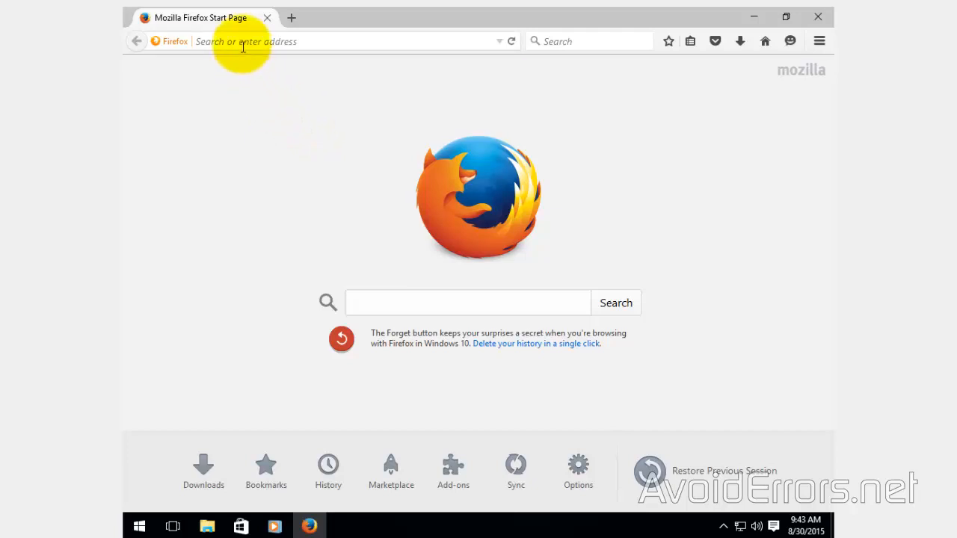
pyautogui.write('http://www.nirsoft.net/utils/product_cd_key_viewer.html')
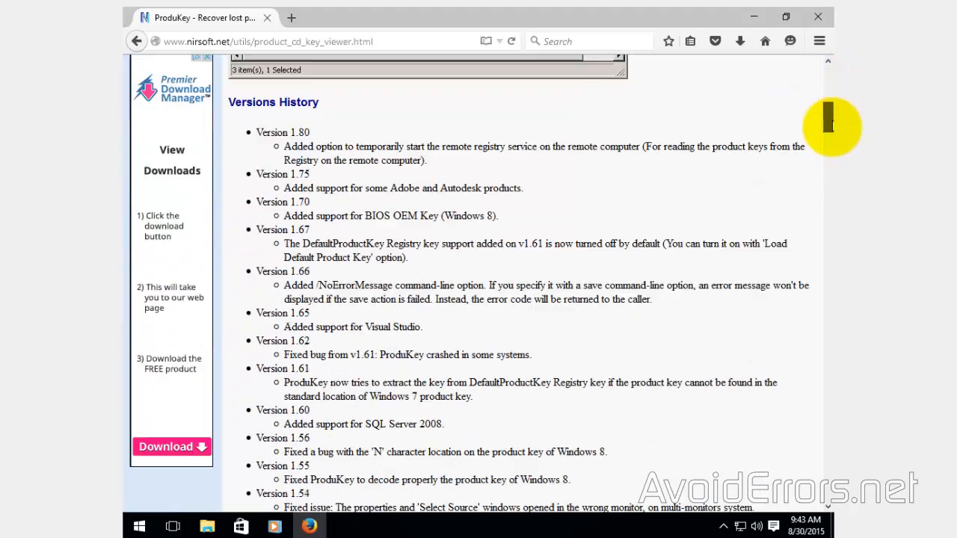
# Scroll the ProduKey page down to the Feedback section with the download links
pyautogui.scroll(-3)
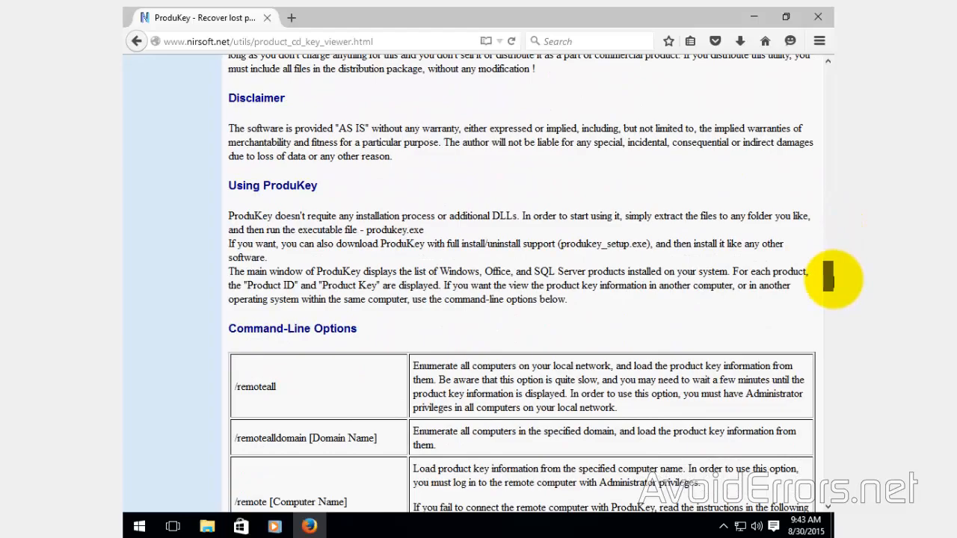
pyautogui.scroll(-3)
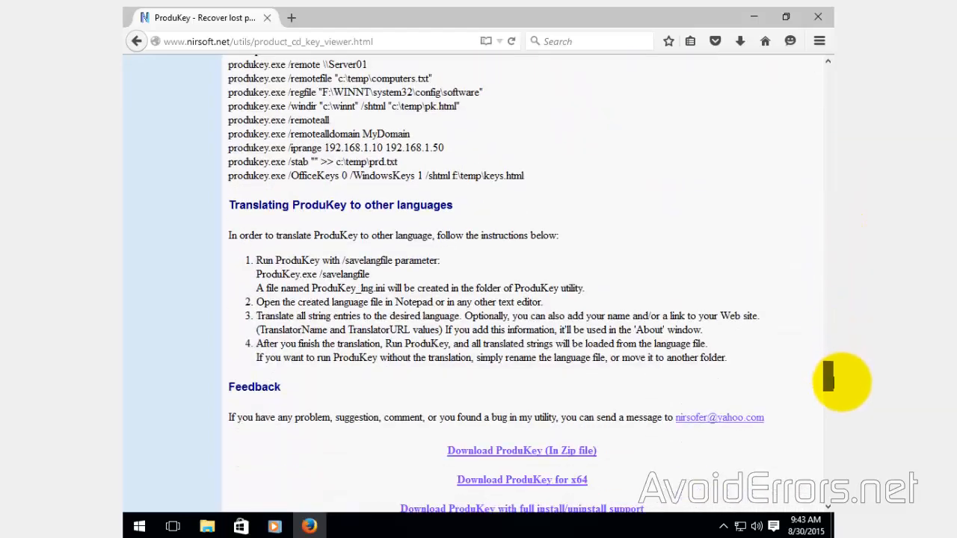
pyautogui.scroll(-3)
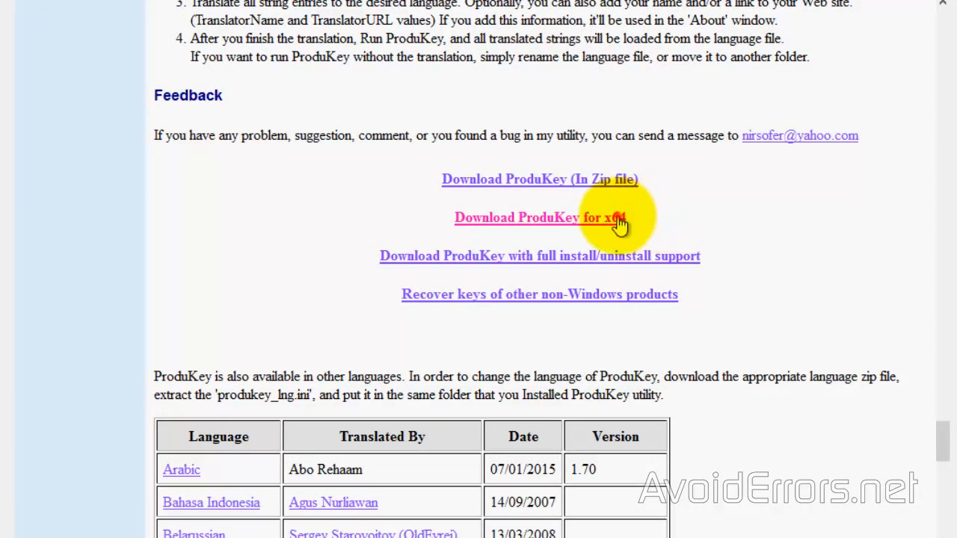
# Save the 'Download ProduKey for x64' zip to disk and show the finished downloads
pyautogui.click(539, 218)
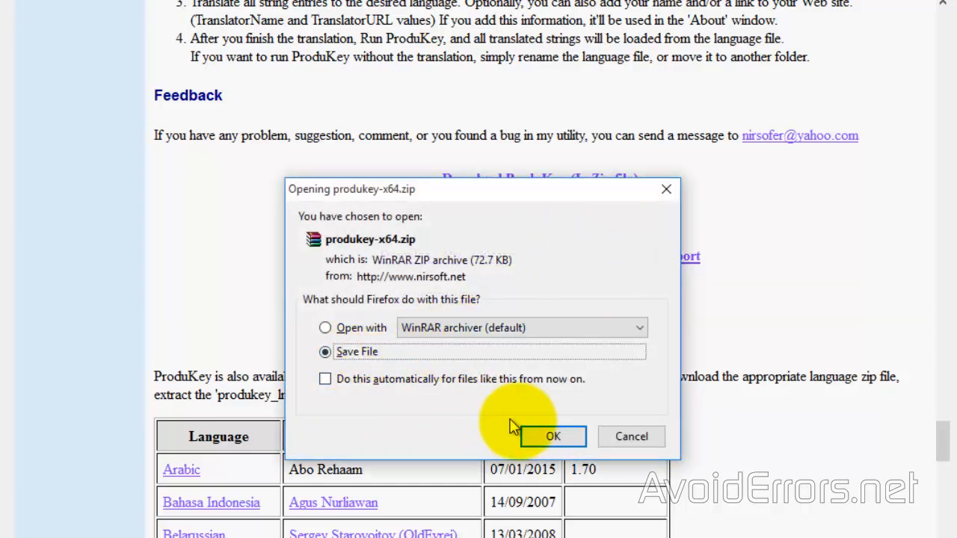
pyautogui.click(554, 437)
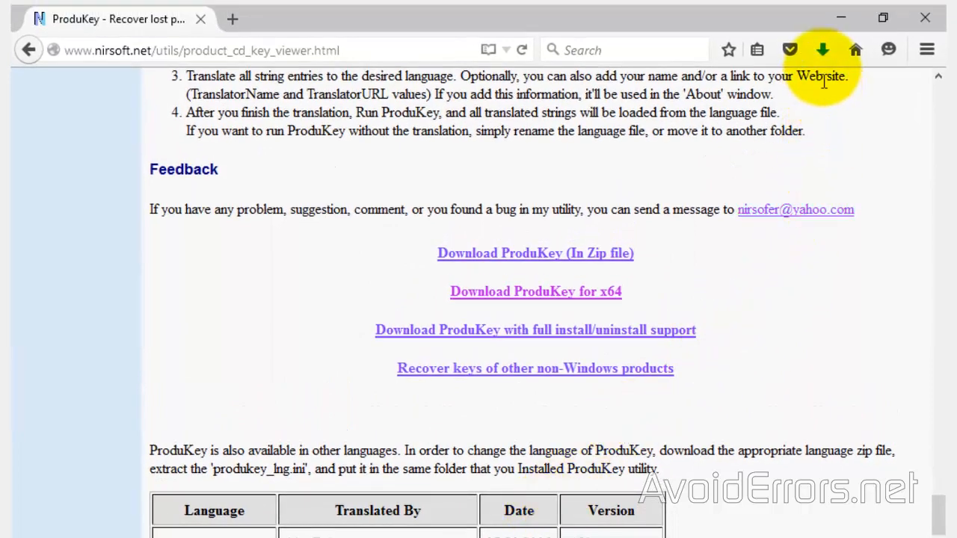
pyautogui.click(823, 49)
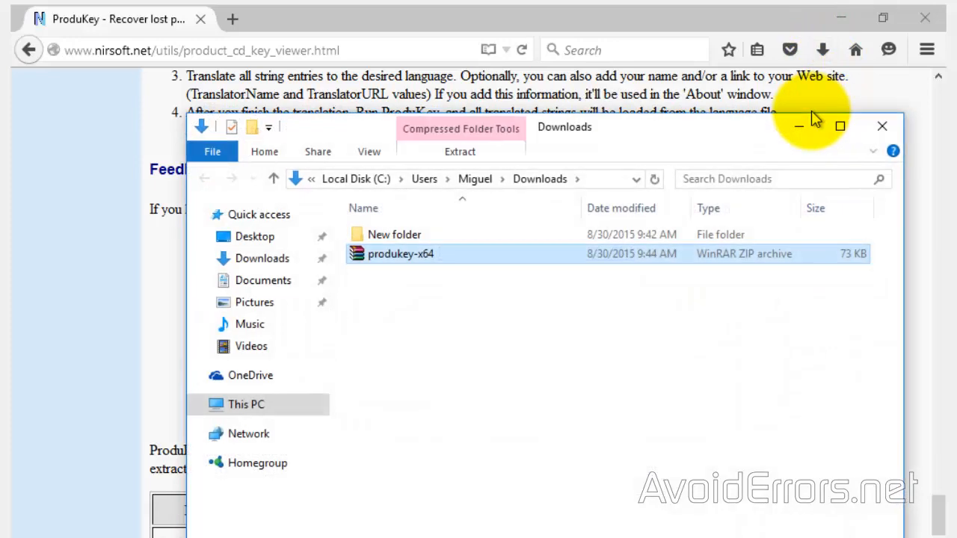
# Extract produkey-x64.zip here in Downloads and select the extracted ProduKey application
pyautogui.click(840, 126)
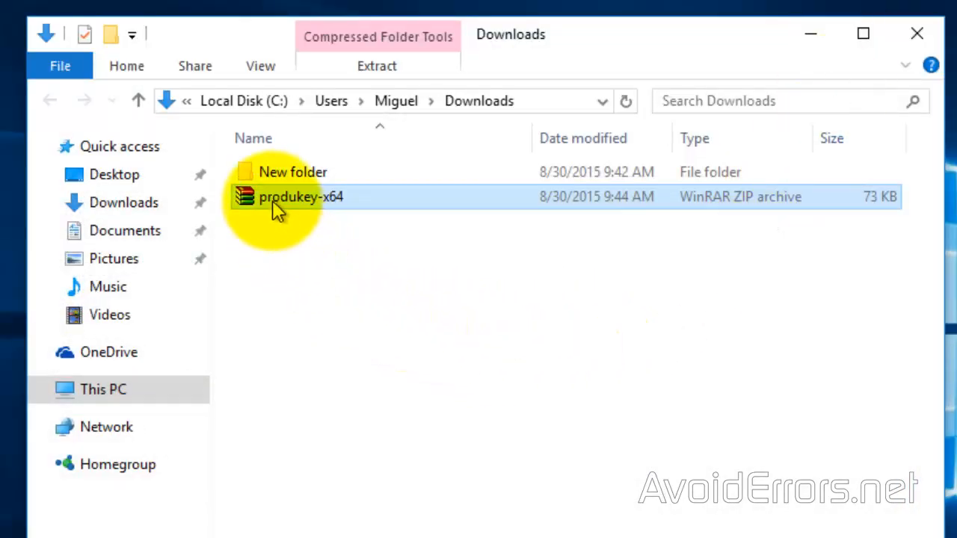
pyautogui.rightClick(302, 195)
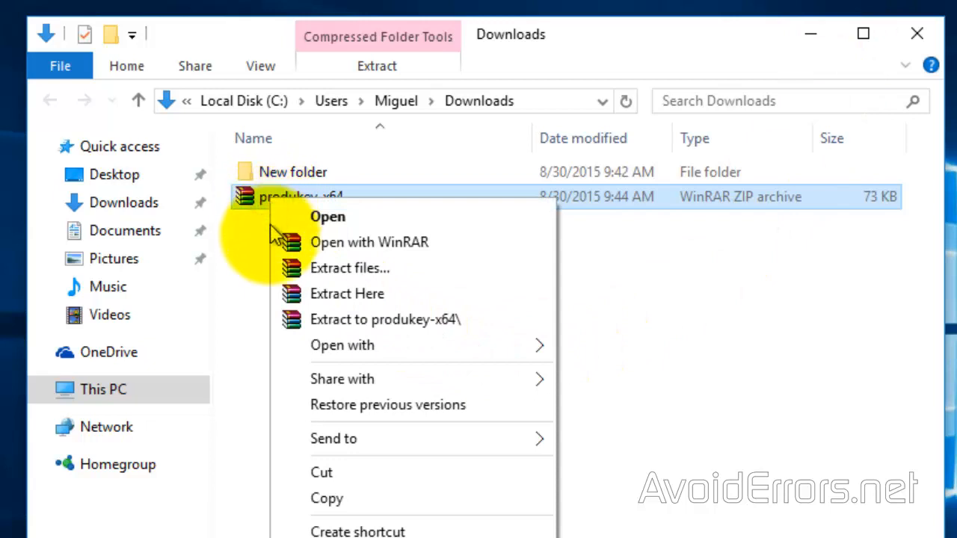
pyautogui.click(291, 291)
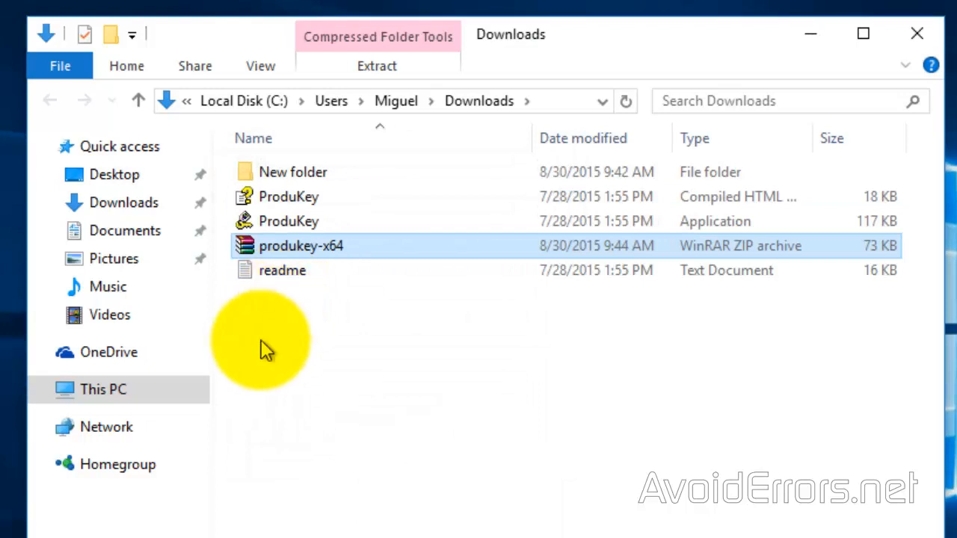
pyautogui.click(289, 221)
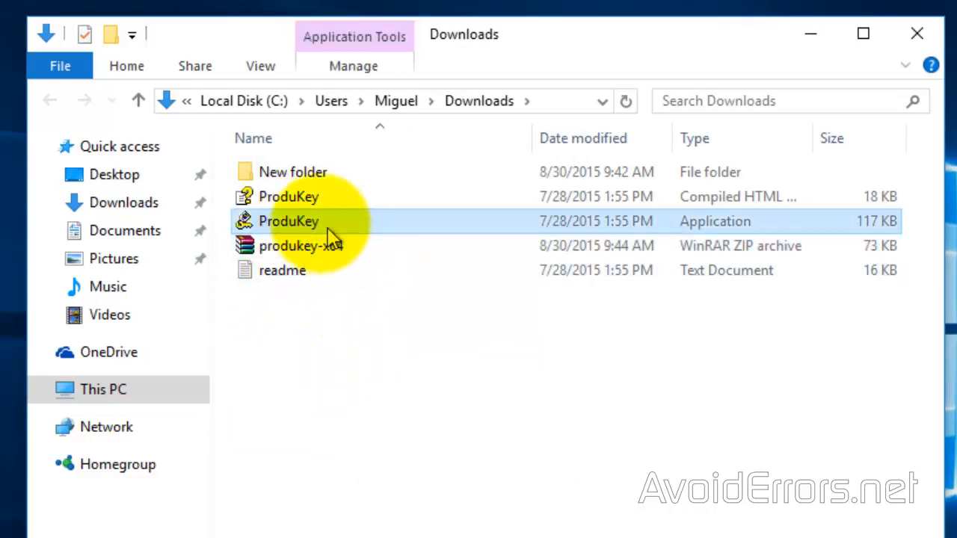
# Launch ProduKey.exe and allow it to run past the security warning
pyautogui.doubleClick(287, 221)
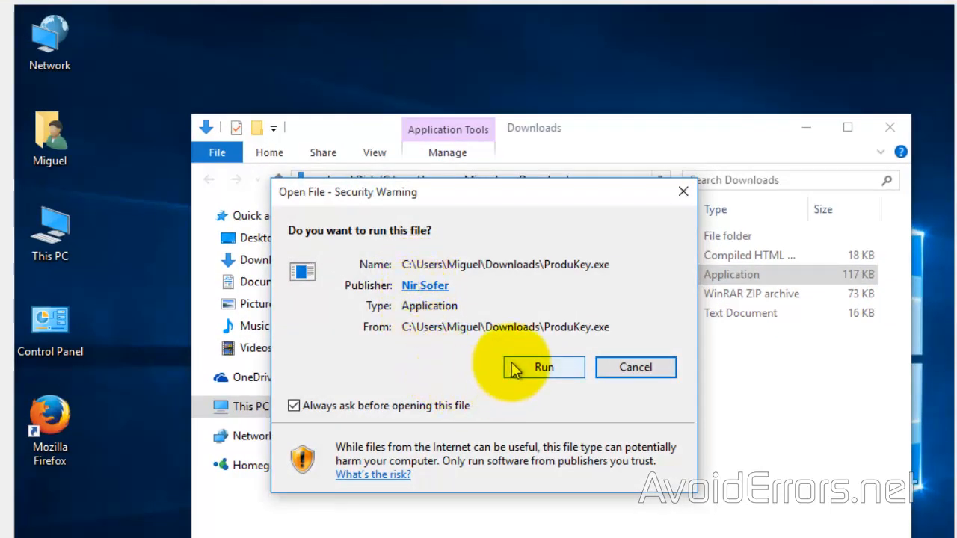
pyautogui.click(544, 368)
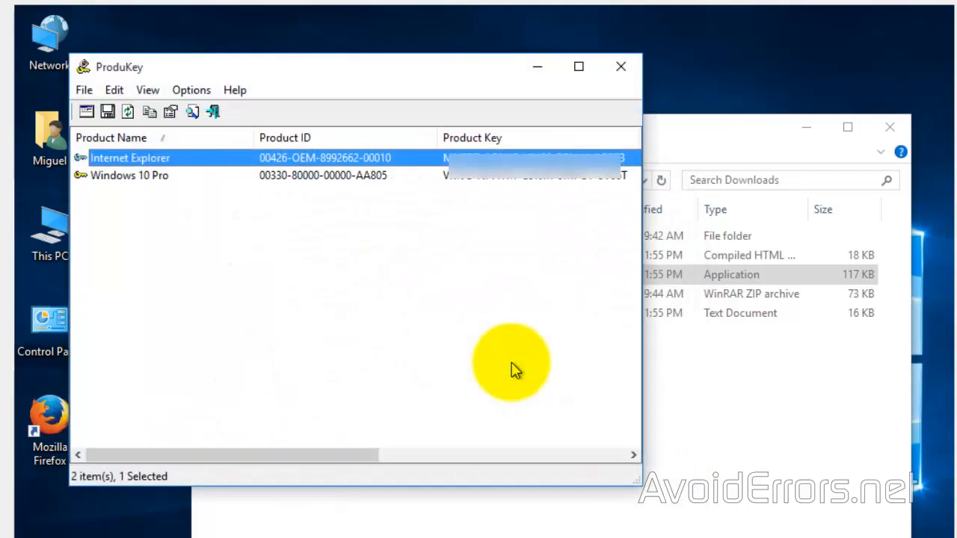